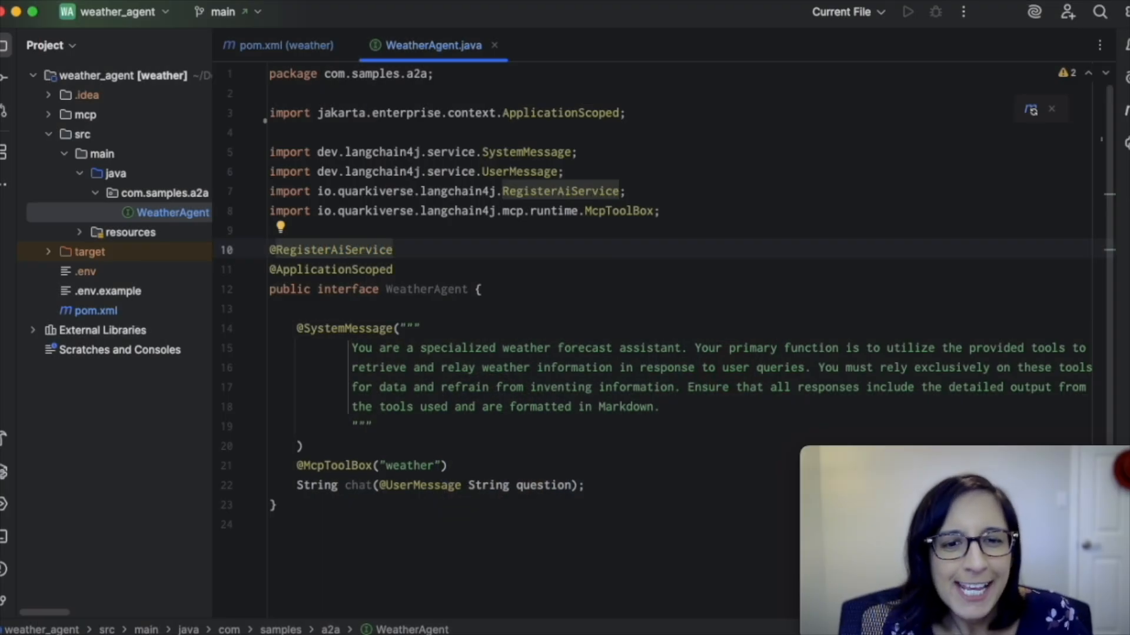
# Show WeatherAgentCardProducer.java and scroll through its AgentCard builder down to the final build call.
pyautogui.click(394, 249)
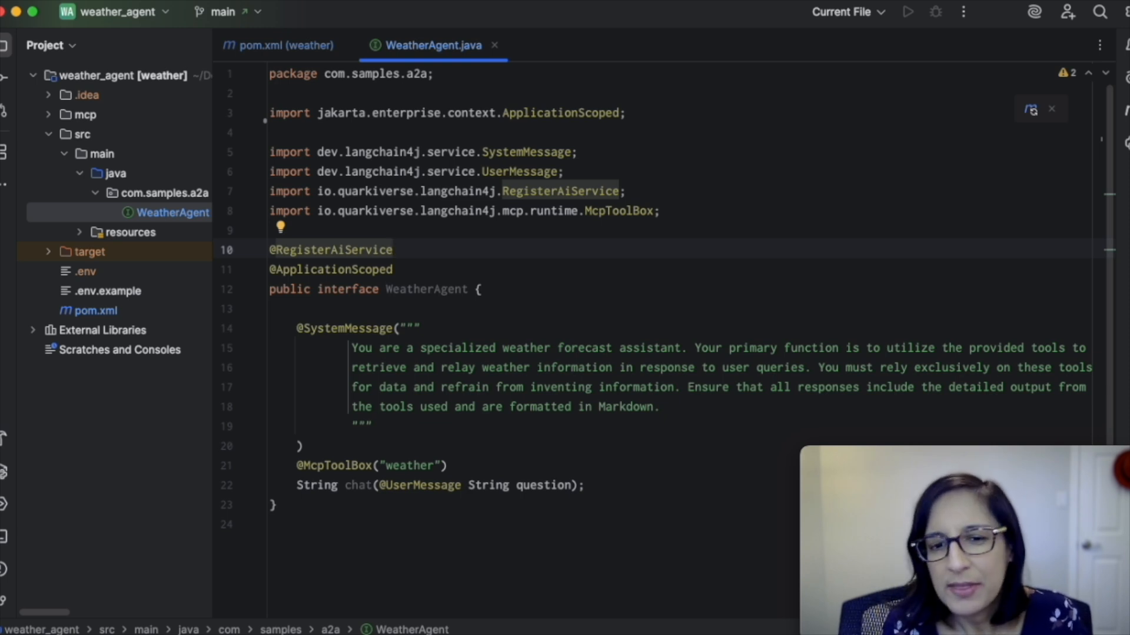
pyautogui.click(394, 249)
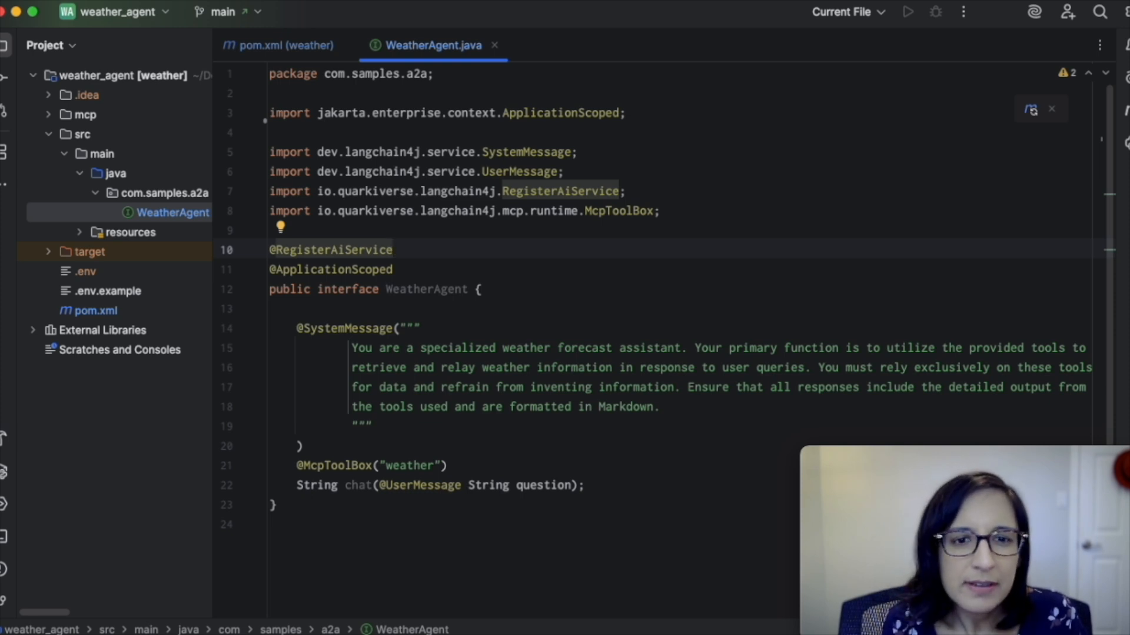
pyautogui.click(393, 249)
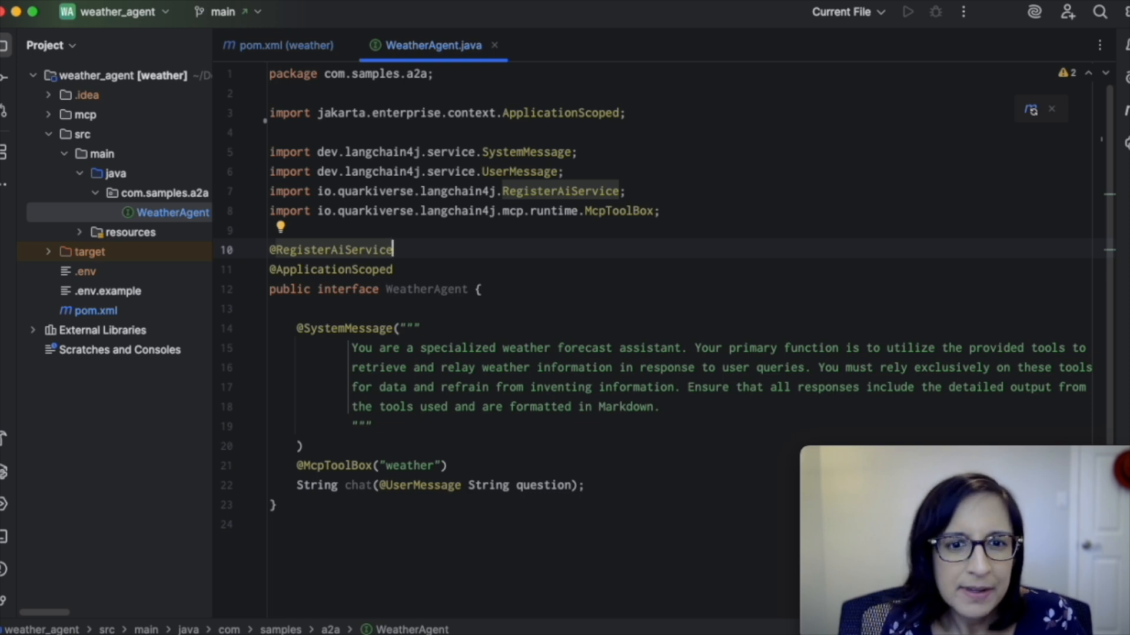
pyautogui.click(285, 45)
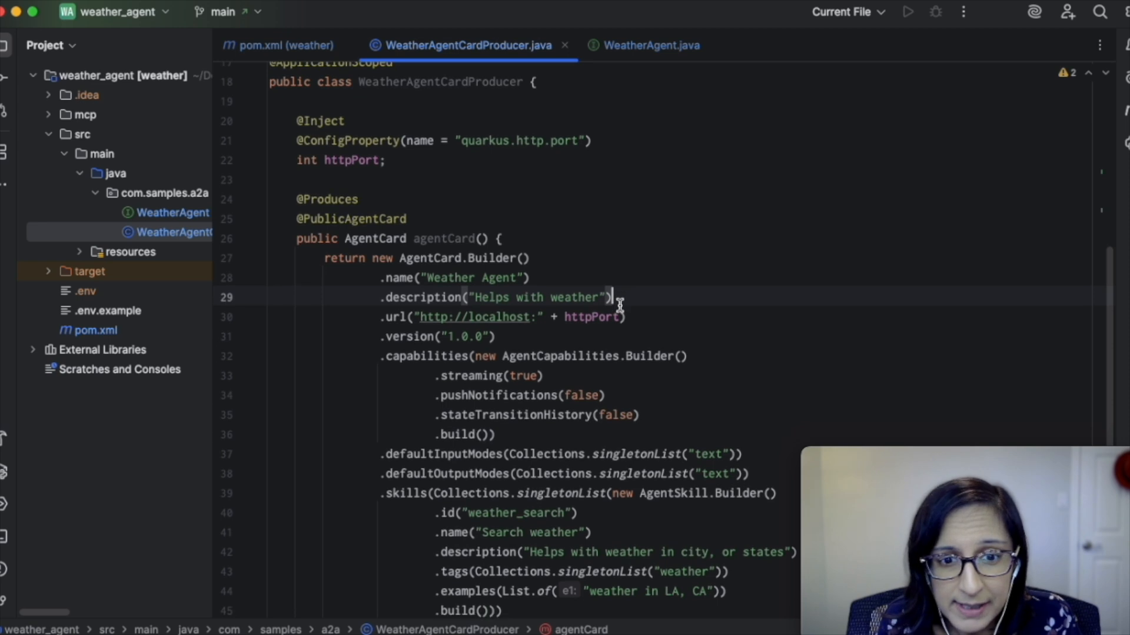
pyautogui.scroll(-3)
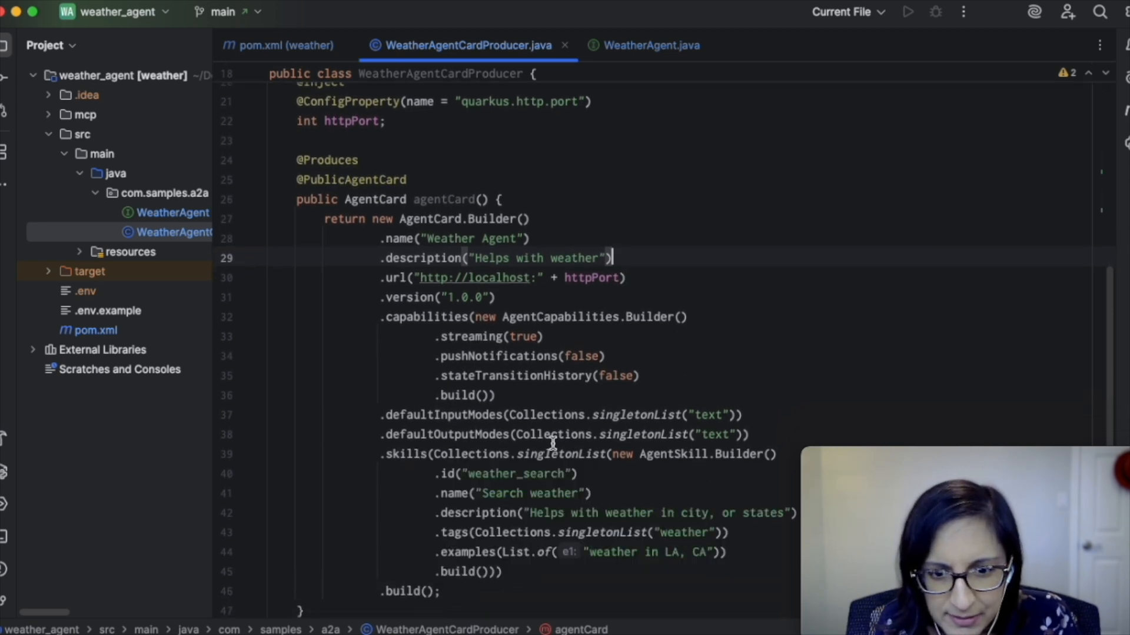
pyautogui.moveTo(594, 519)
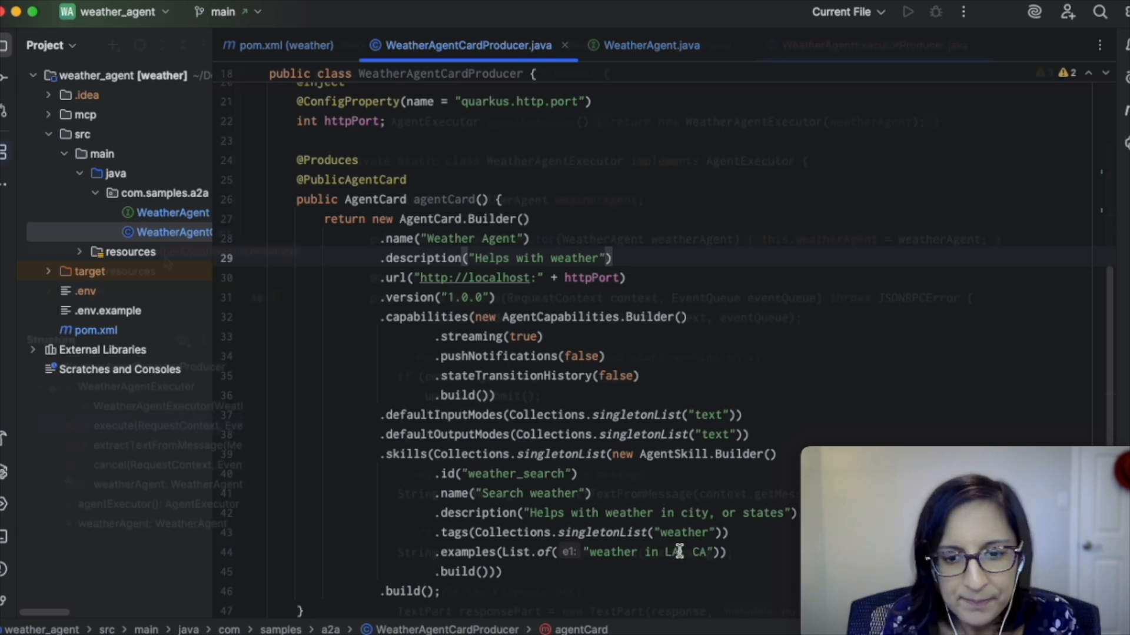
# Review WeatherAgentExecutorProducer's execute and cancel methods, then bring up pom.xml with the a2a-java-sdk-core dependency.
pyautogui.click(217, 251)
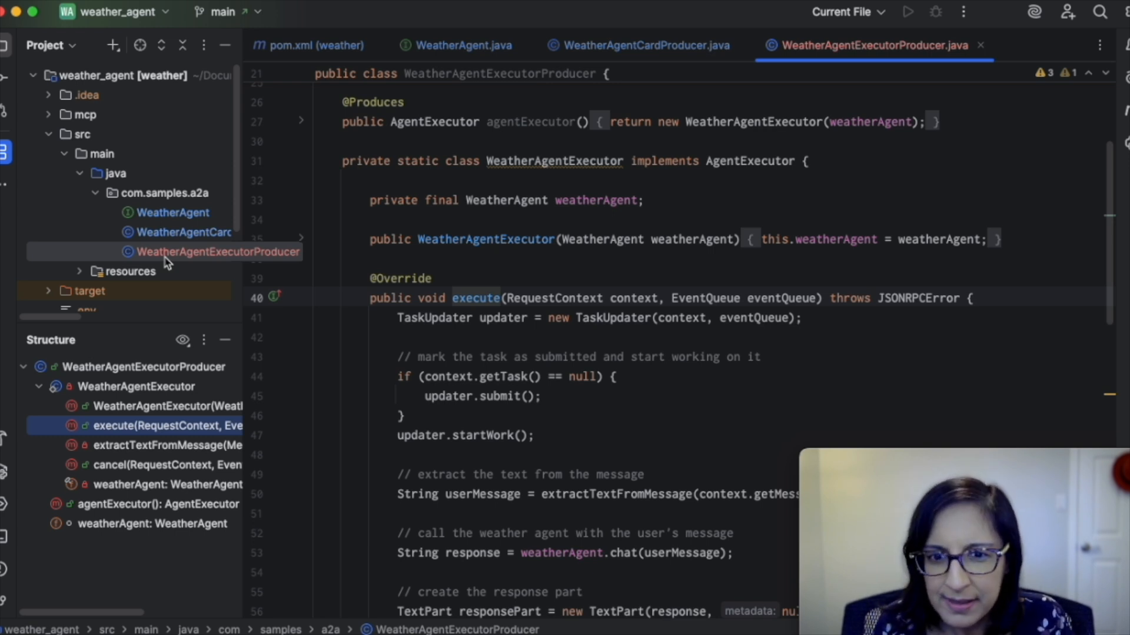
pyautogui.scroll(3)
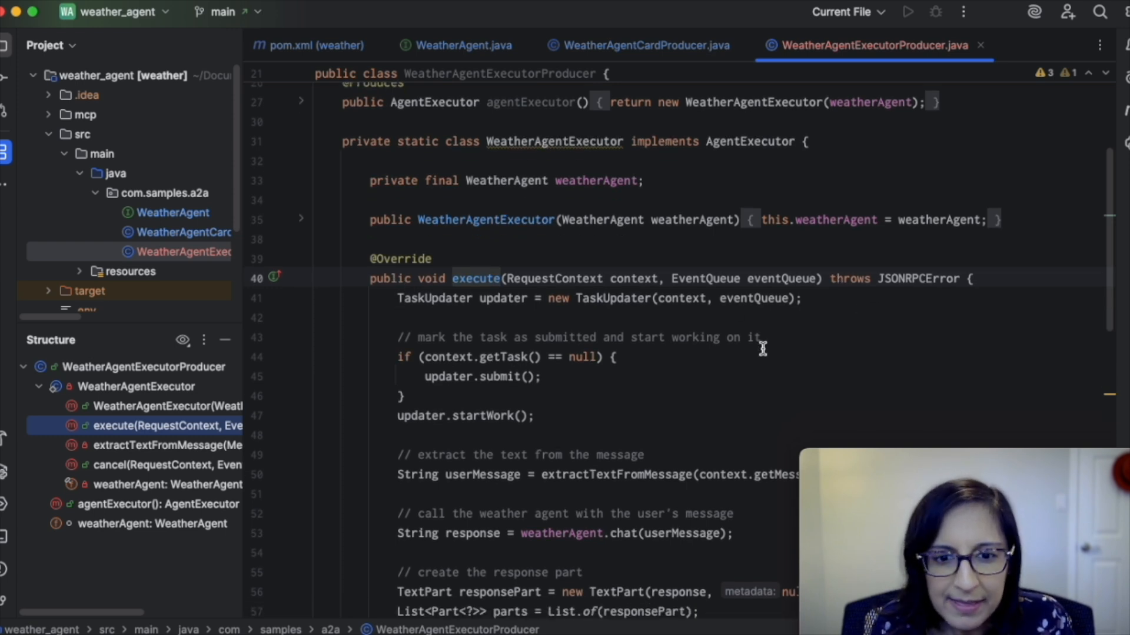
pyautogui.scroll(-3)
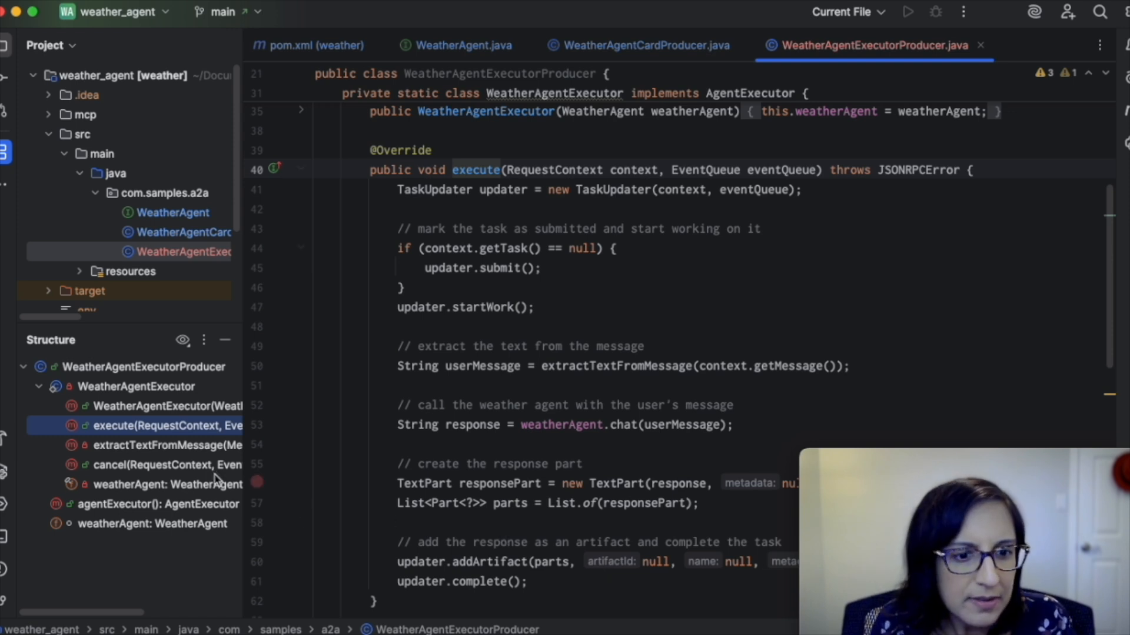
pyautogui.click(167, 465)
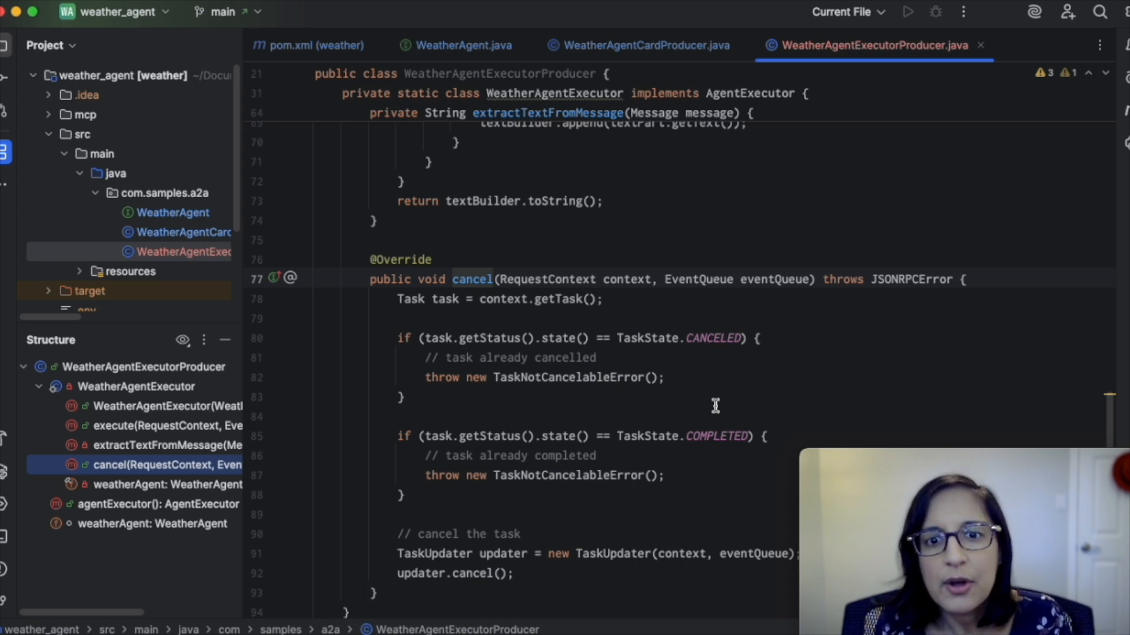
pyautogui.click(315, 45)
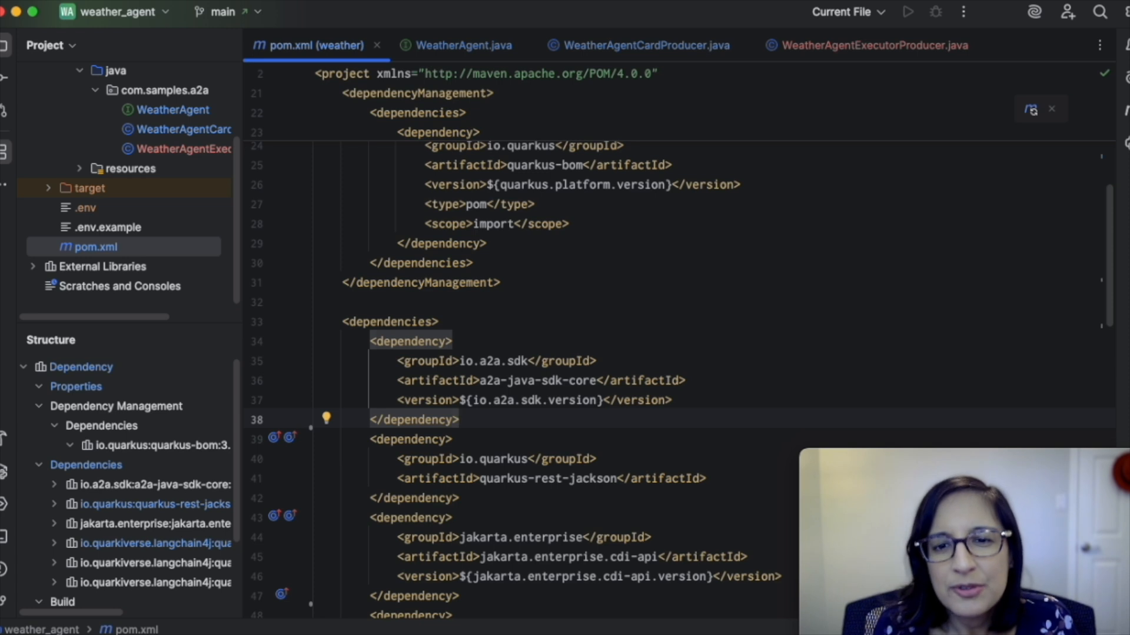
# Insert the io.a2a.sdk a2a-java-sdk-server-quarkus dependency below a2a-java-sdk-core in pom.xml.
pyautogui.click(459, 419)
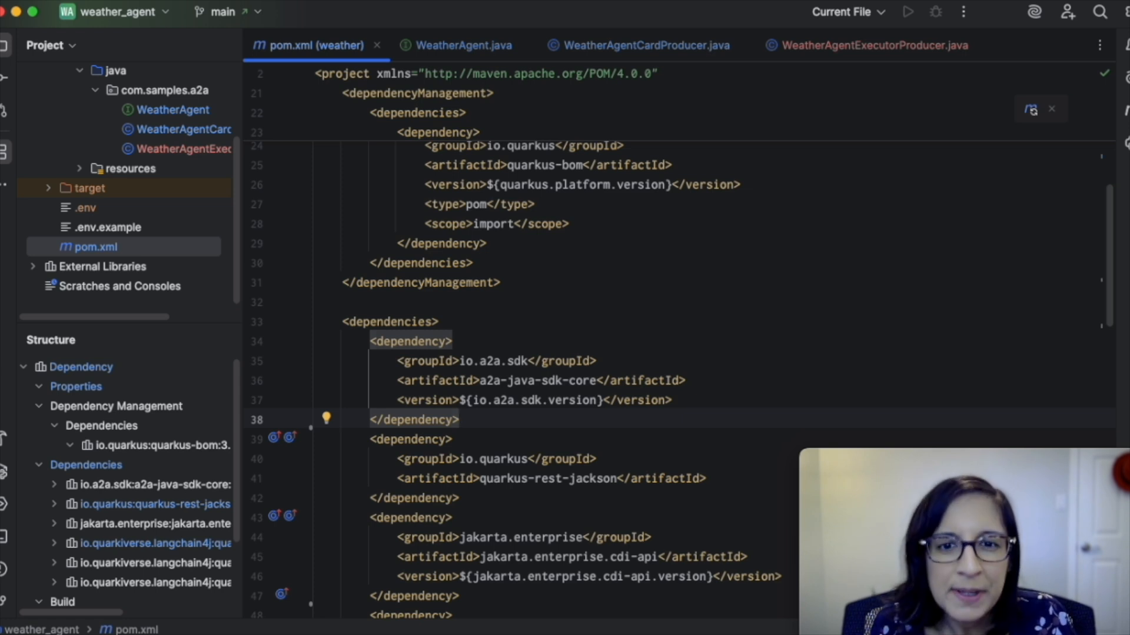
pyautogui.click(458, 419)
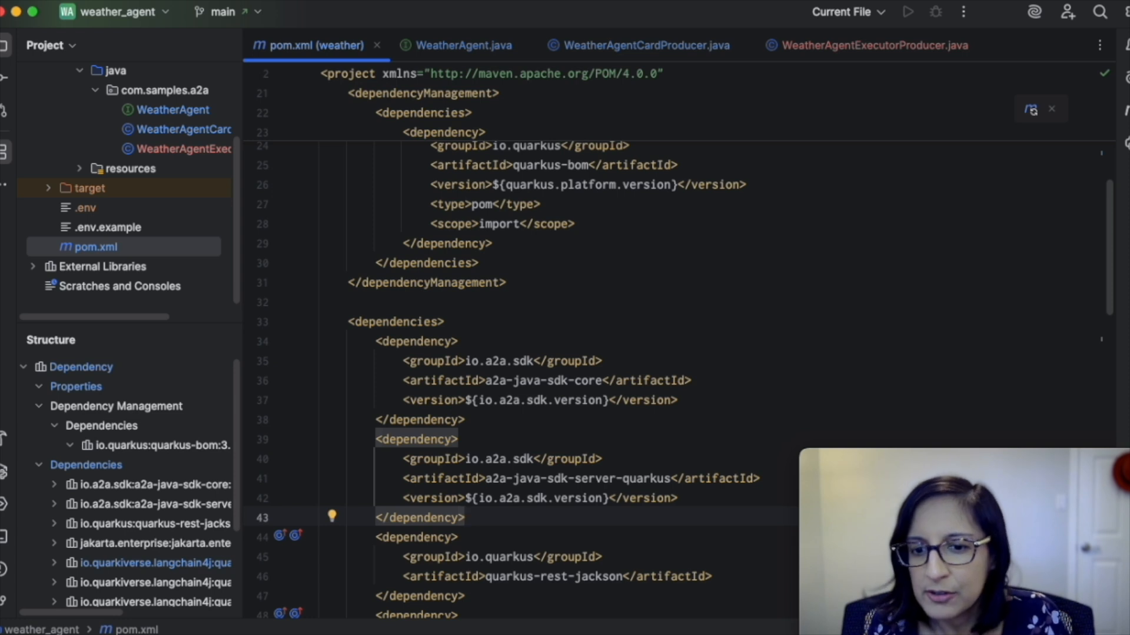
pyautogui.click(464, 518)
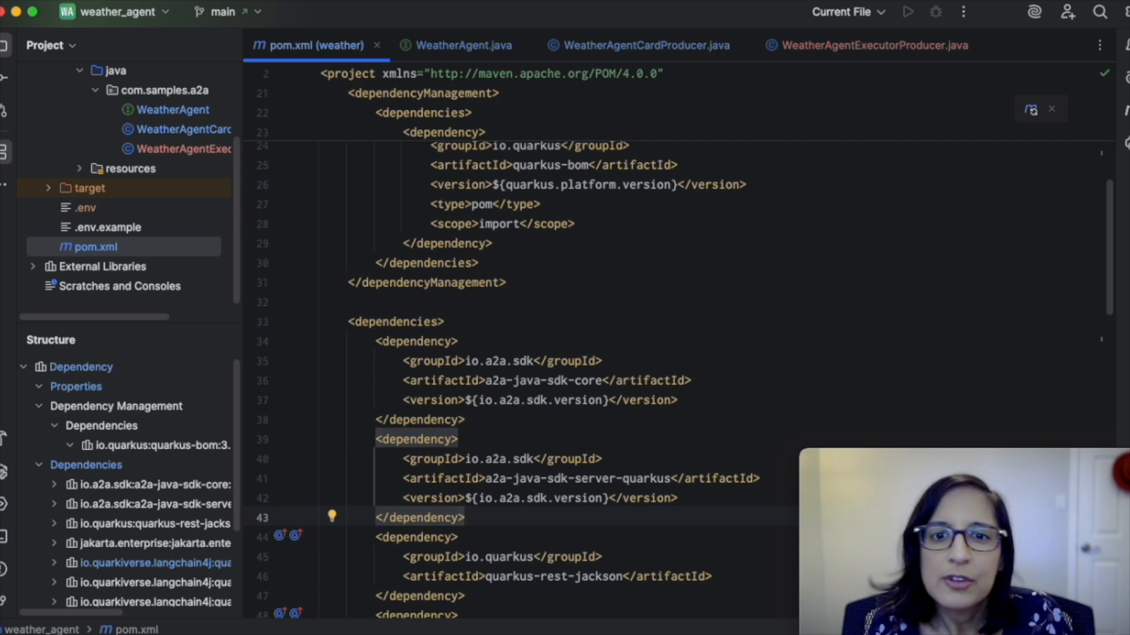
pyautogui.click(466, 518)
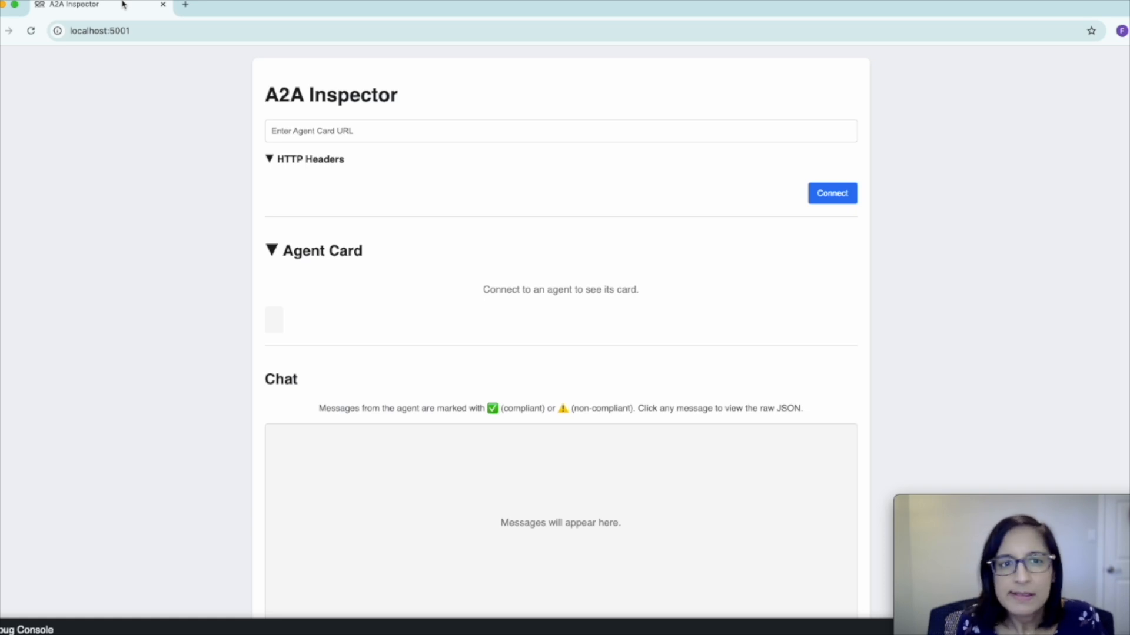
pyautogui.moveTo(294, 123)
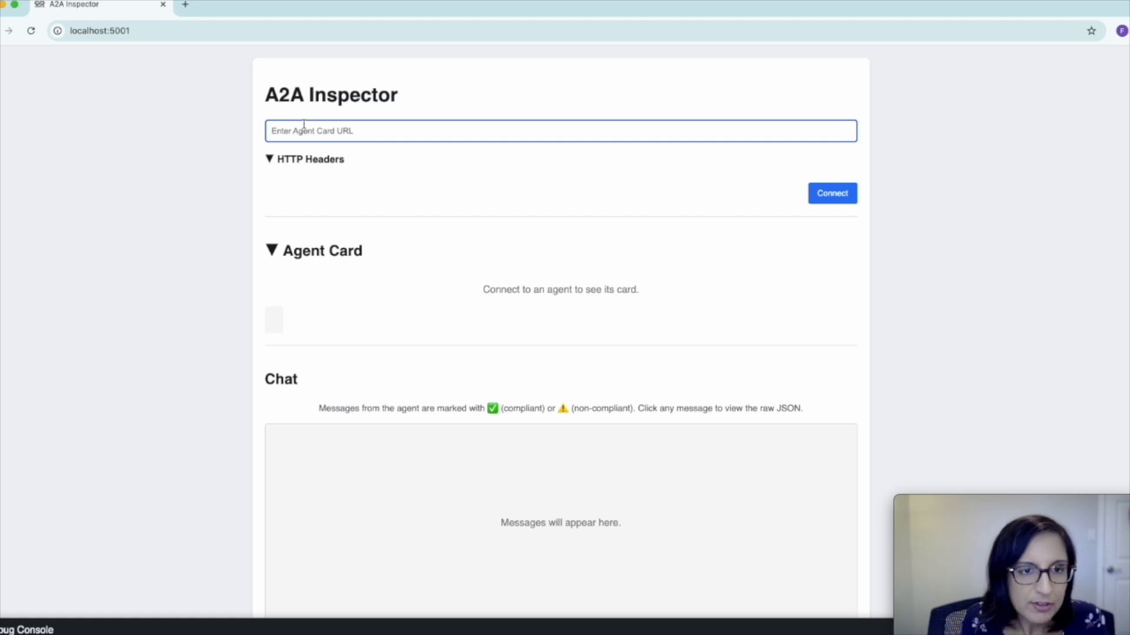
pyautogui.write('http://localhost:10001')
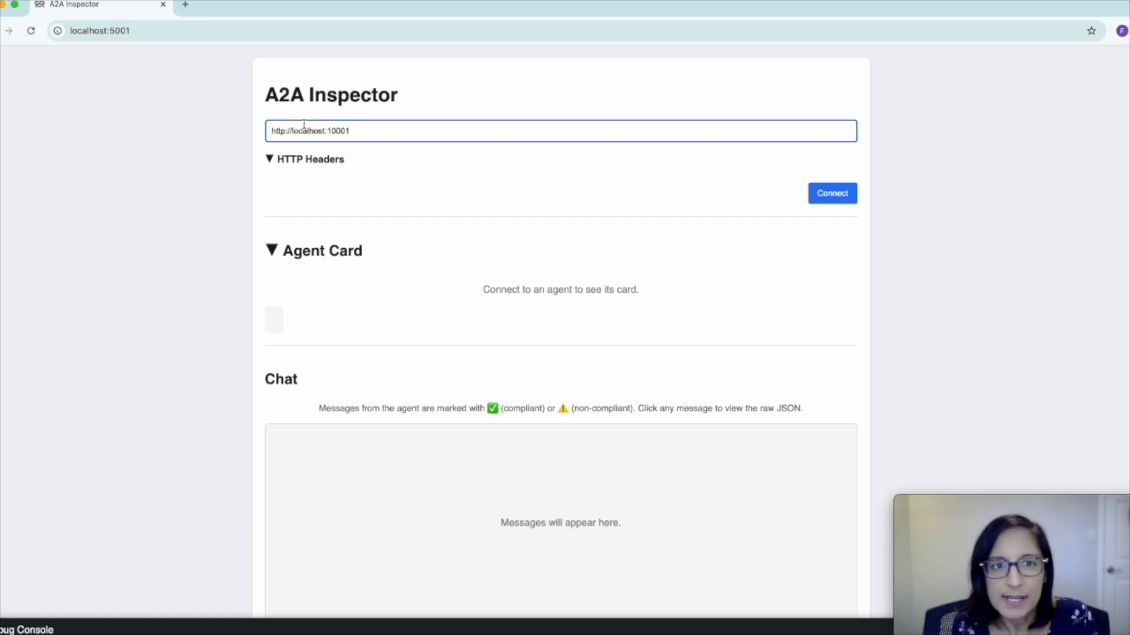
pyautogui.click(352, 131)
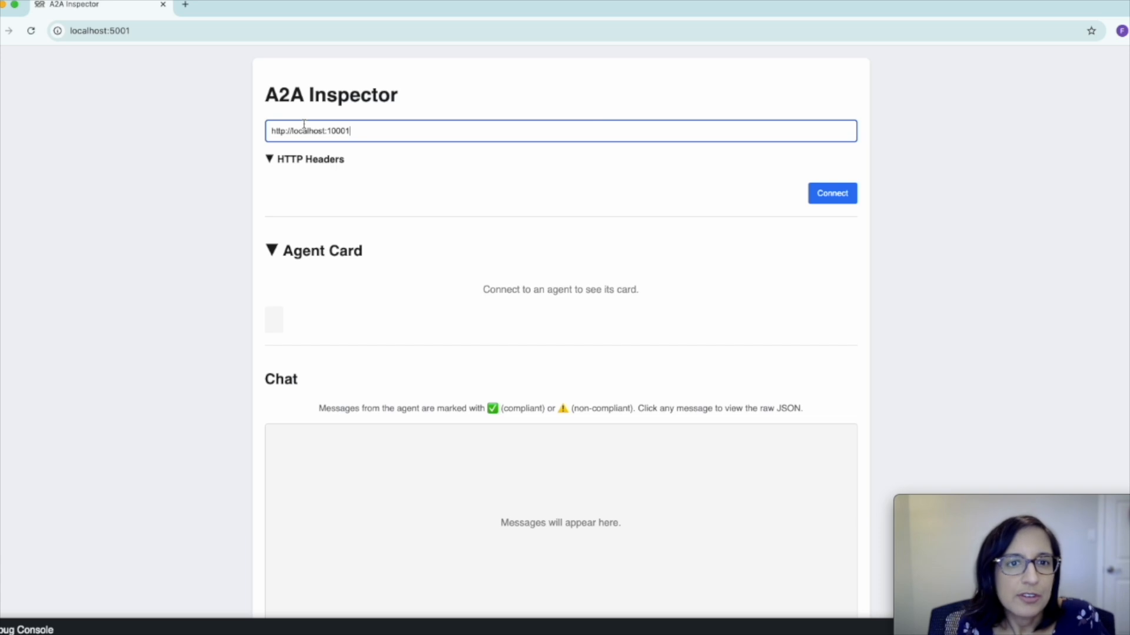
pyautogui.moveTo(832, 193)
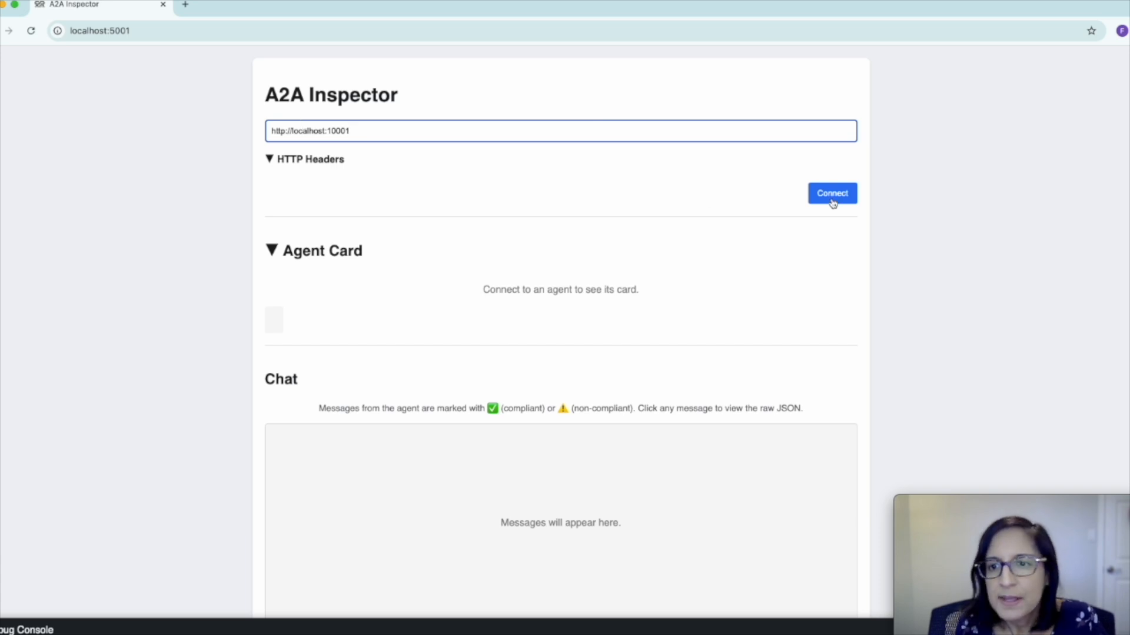
pyautogui.click(831, 193)
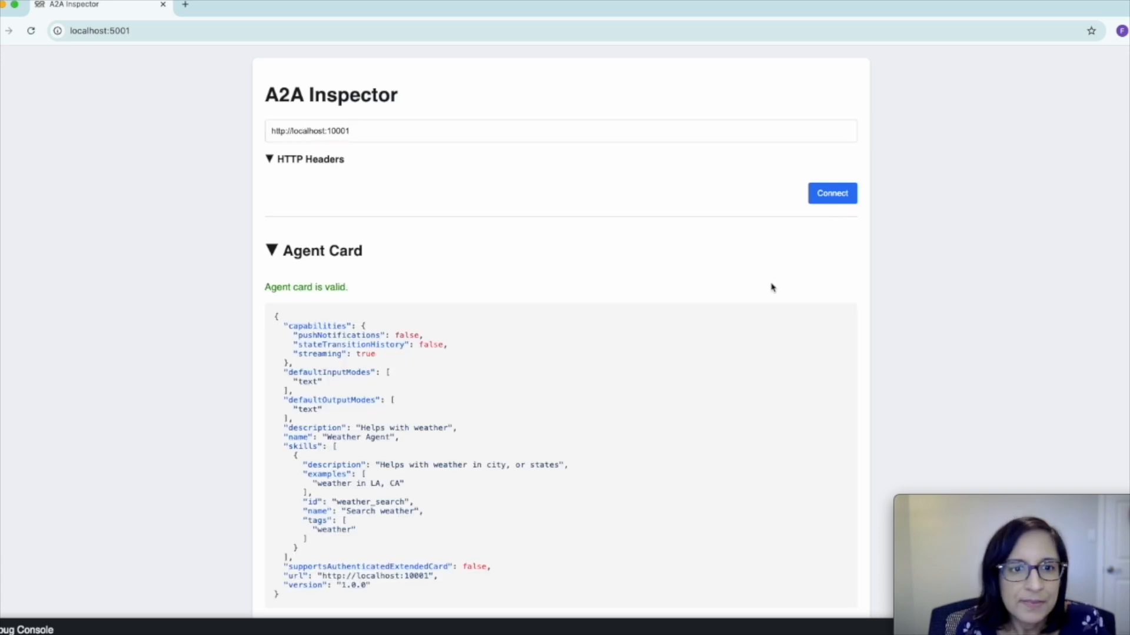
pyautogui.scroll(3)
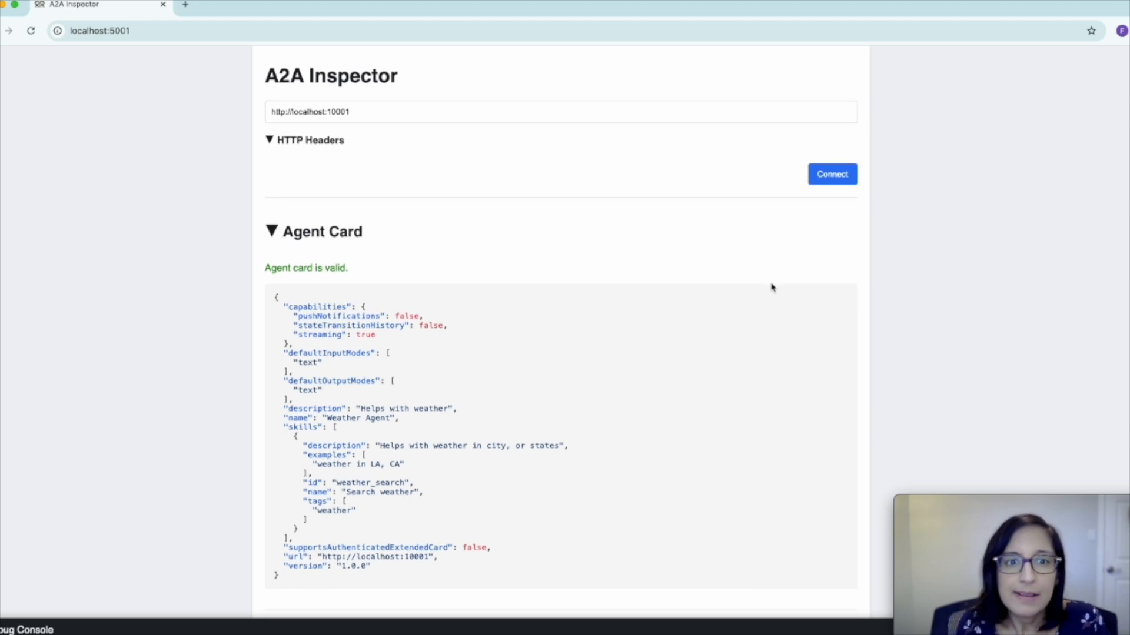
pyautogui.moveTo(776, 281)
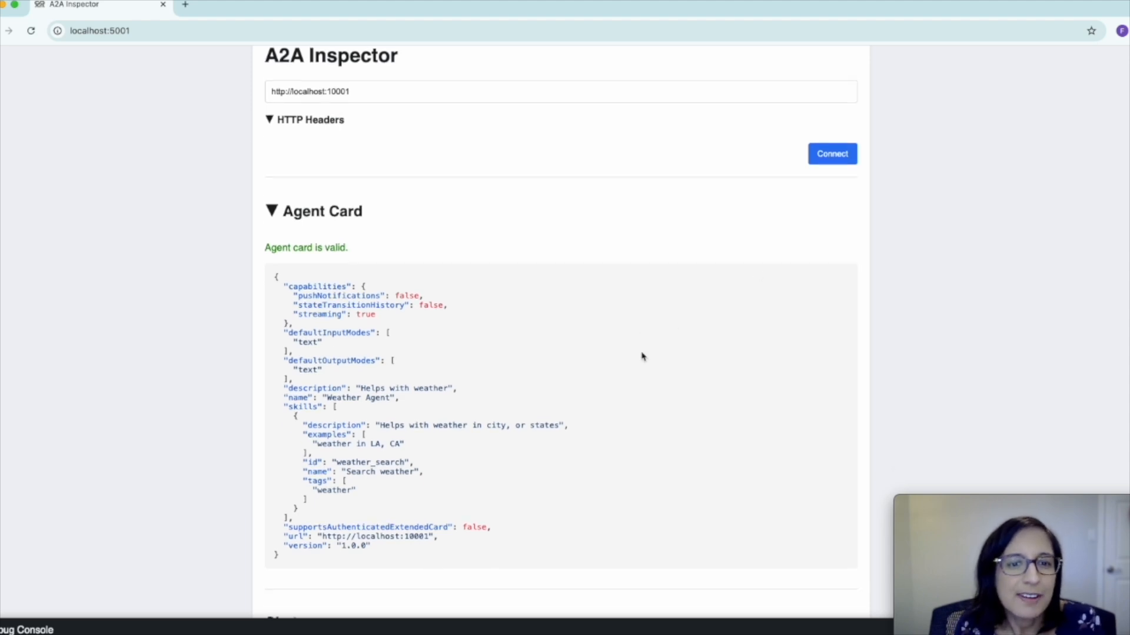
pyautogui.moveTo(562, 439)
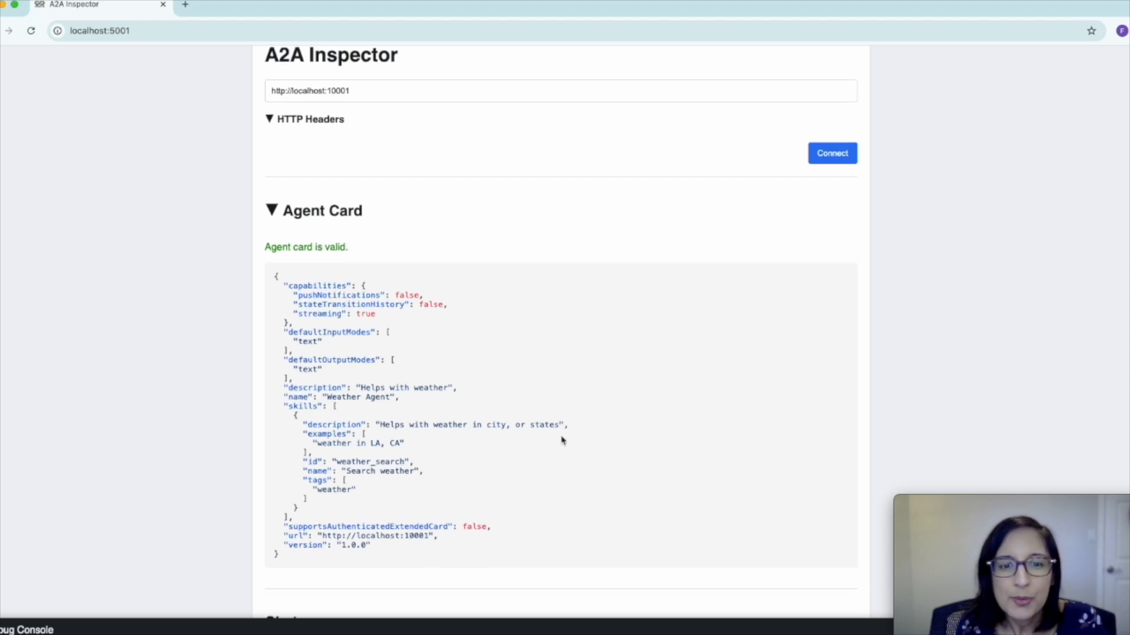
pyautogui.moveTo(506, 475)
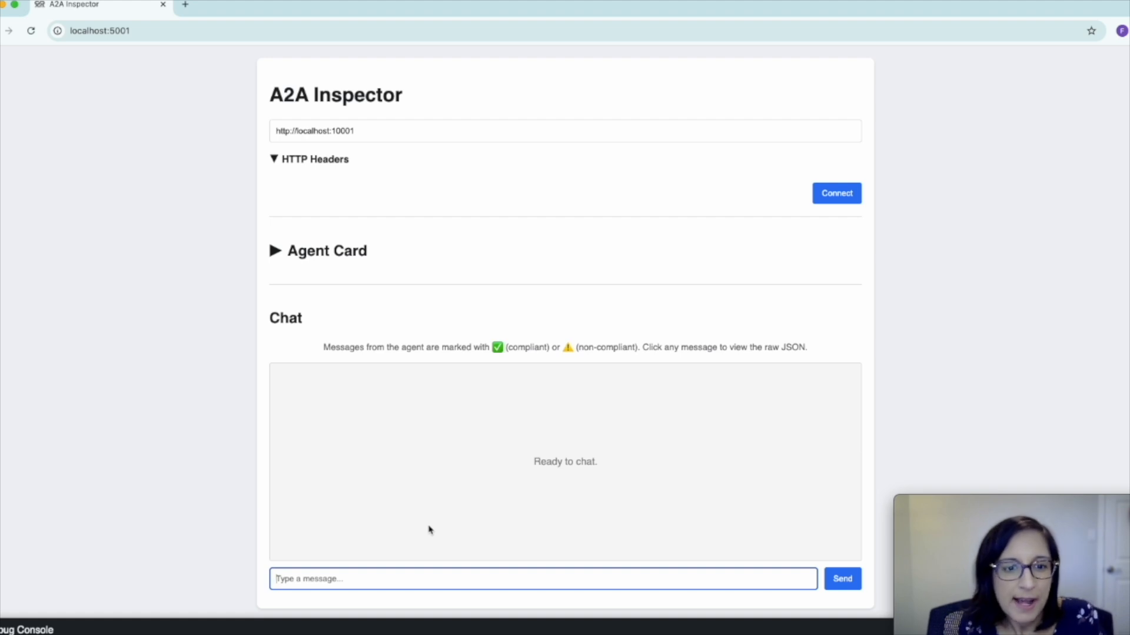
# Send "what's the weather in" to the weather agent and scroll through its multi-day forecast reply.
pyautogui.write("what's")
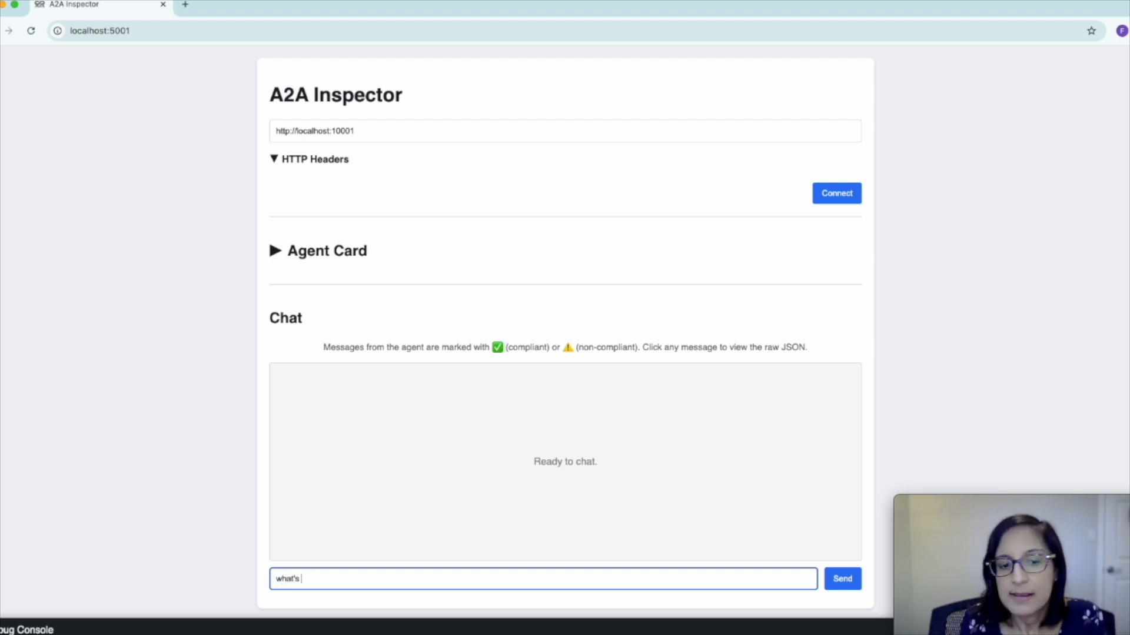
pyautogui.write('the weather')
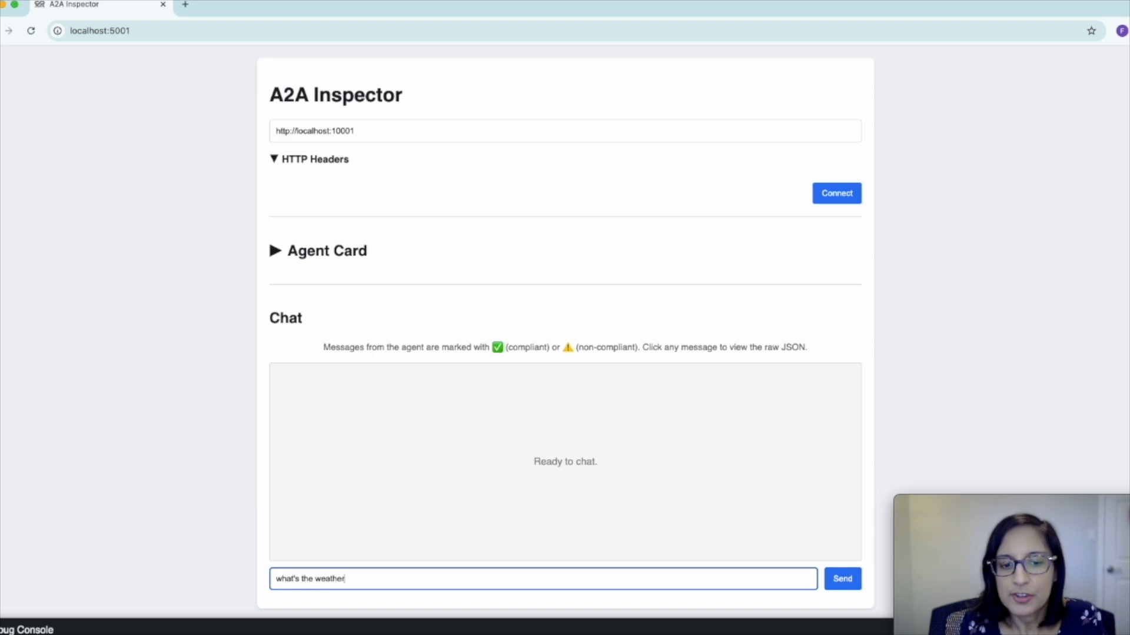
pyautogui.write('in')
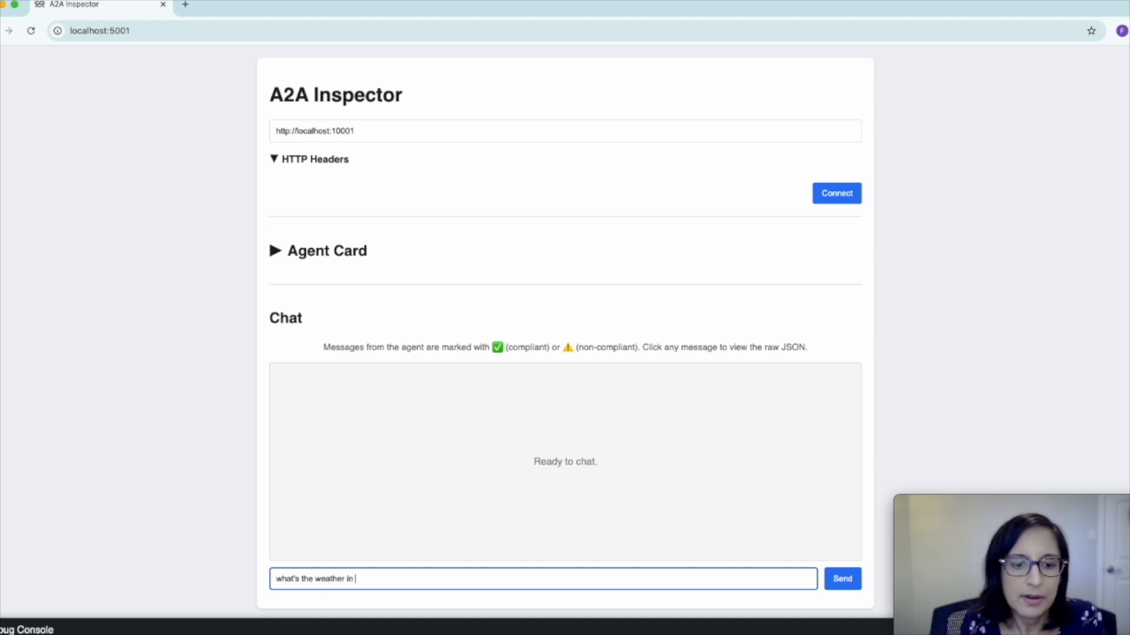
pyautogui.click(842, 579)
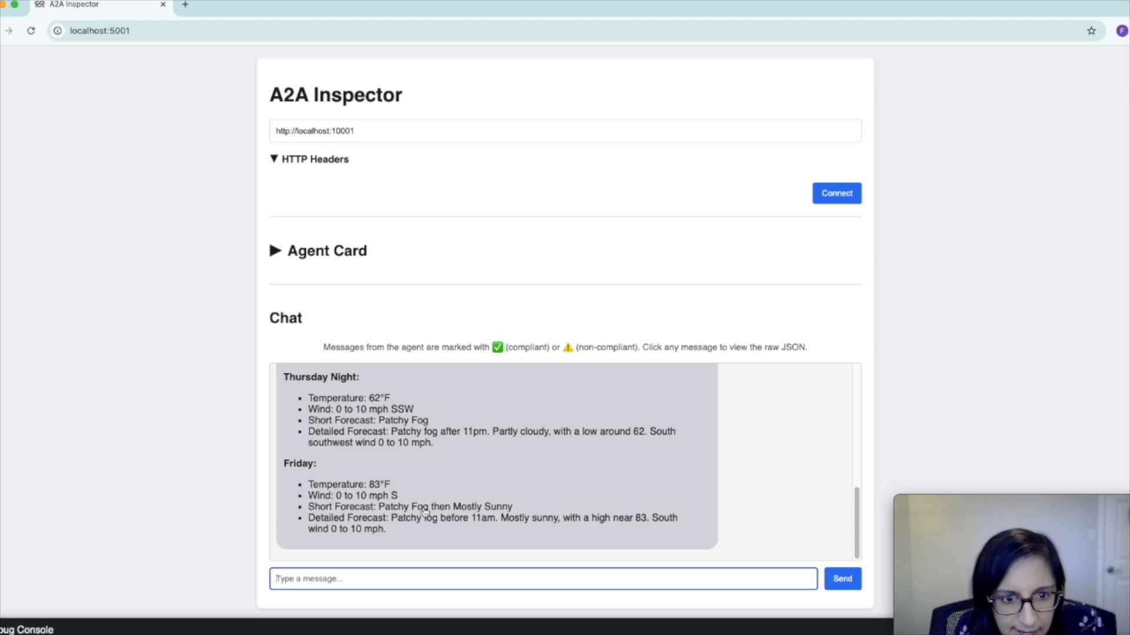
pyautogui.scroll(3)
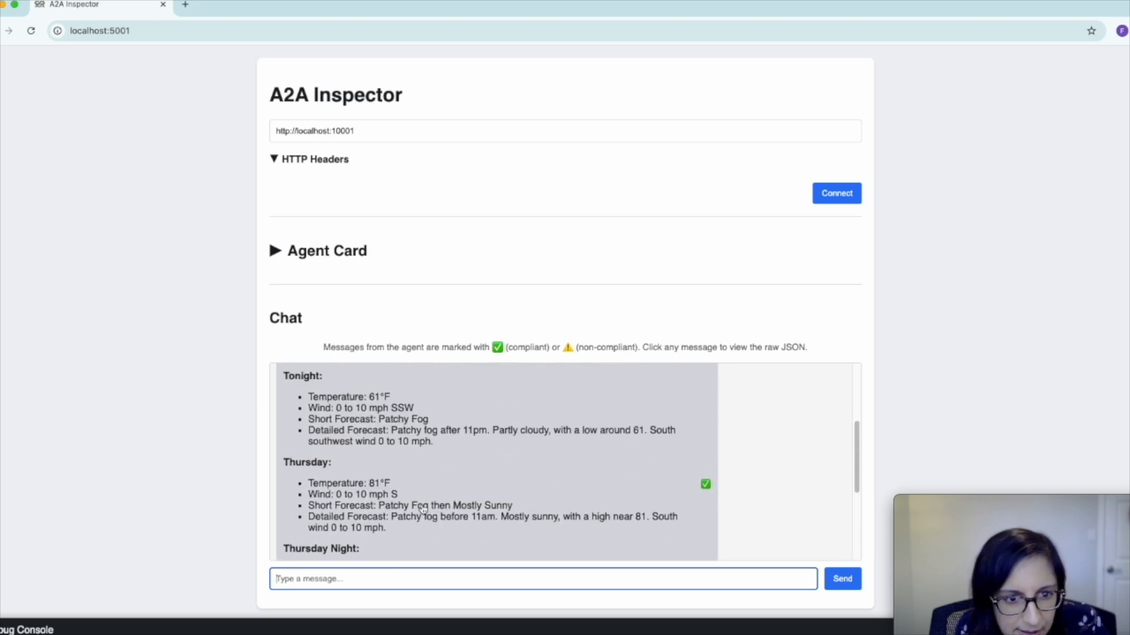
pyautogui.scroll(3)
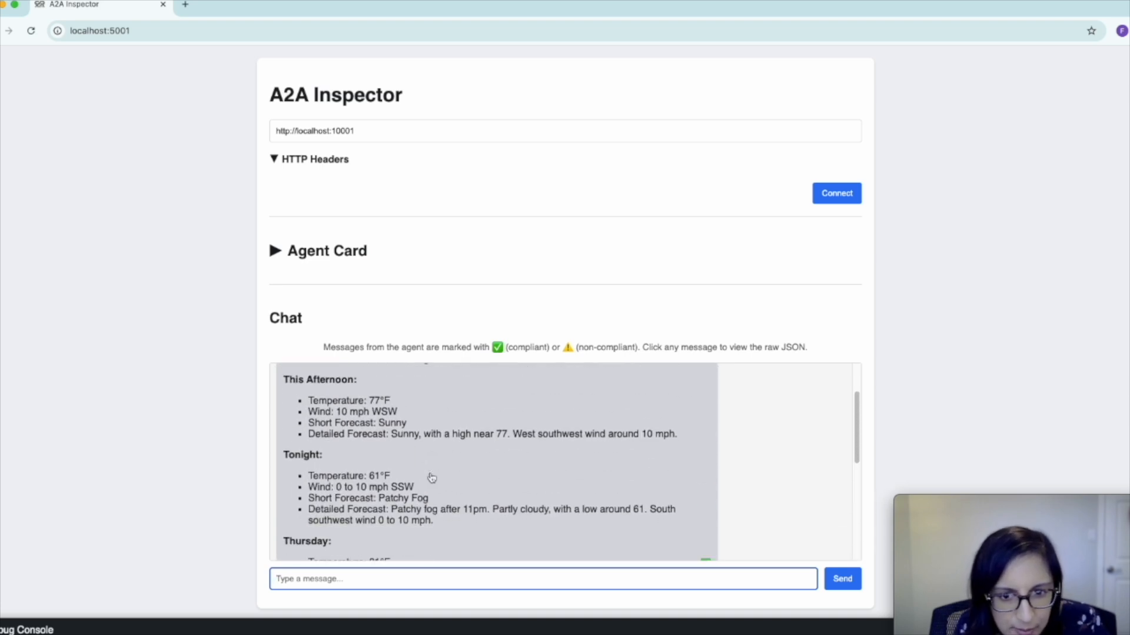
pyautogui.scroll(-3)
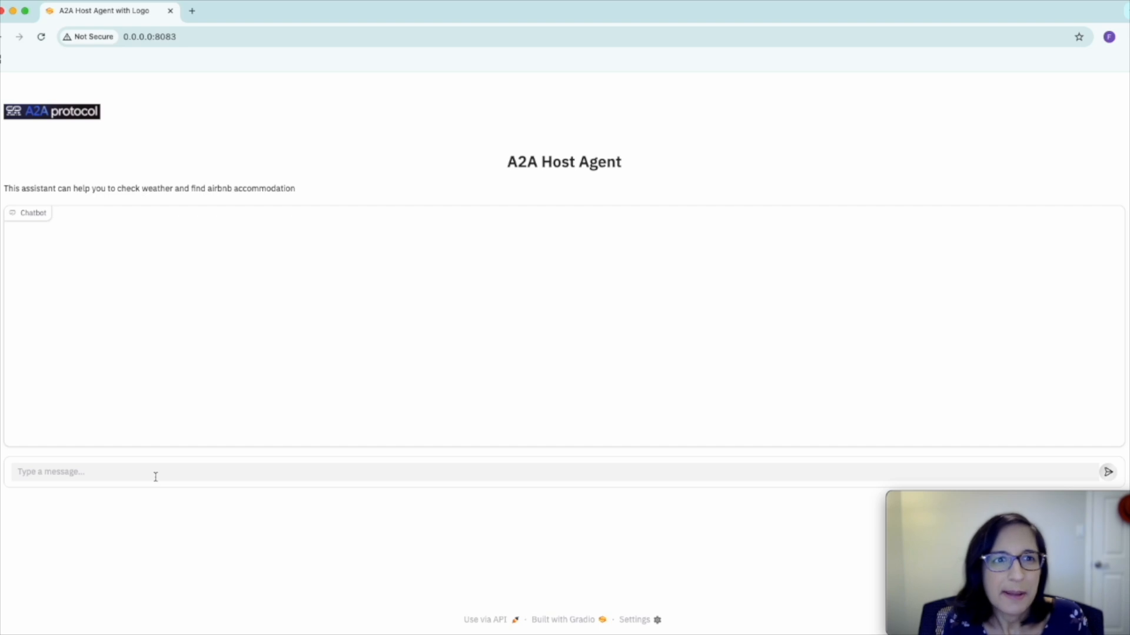
# Send "what's the weather in LA, CA" and scroll through the Los Angeles forecast through Friday.
pyautogui.write("what's the weather in LA, CA")
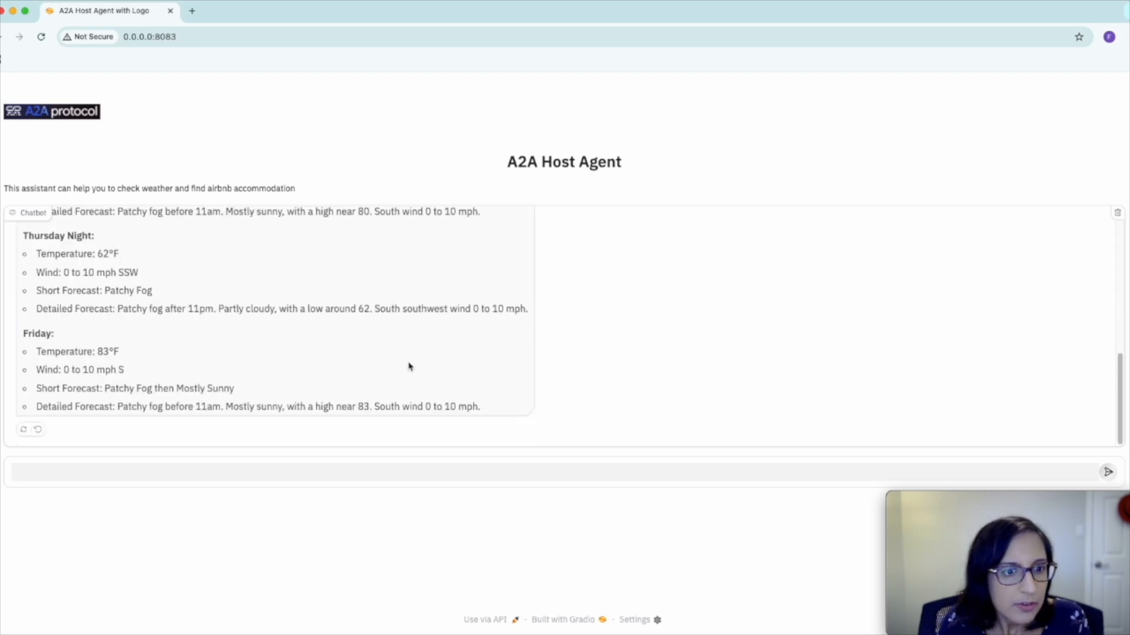
pyautogui.scroll(3)
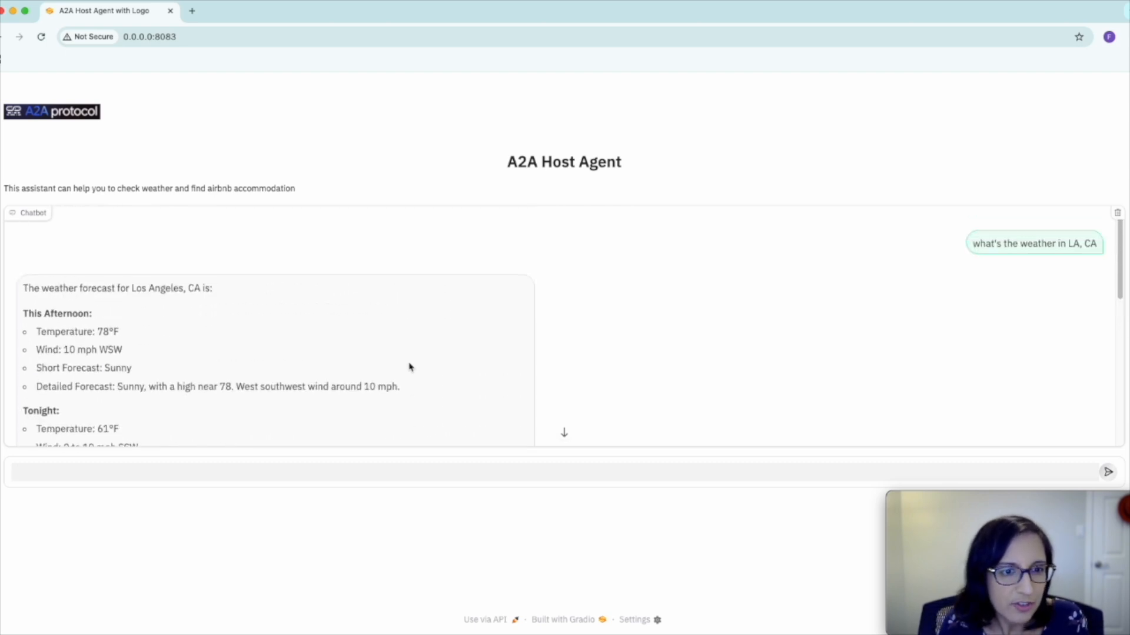
pyautogui.moveTo(304, 358)
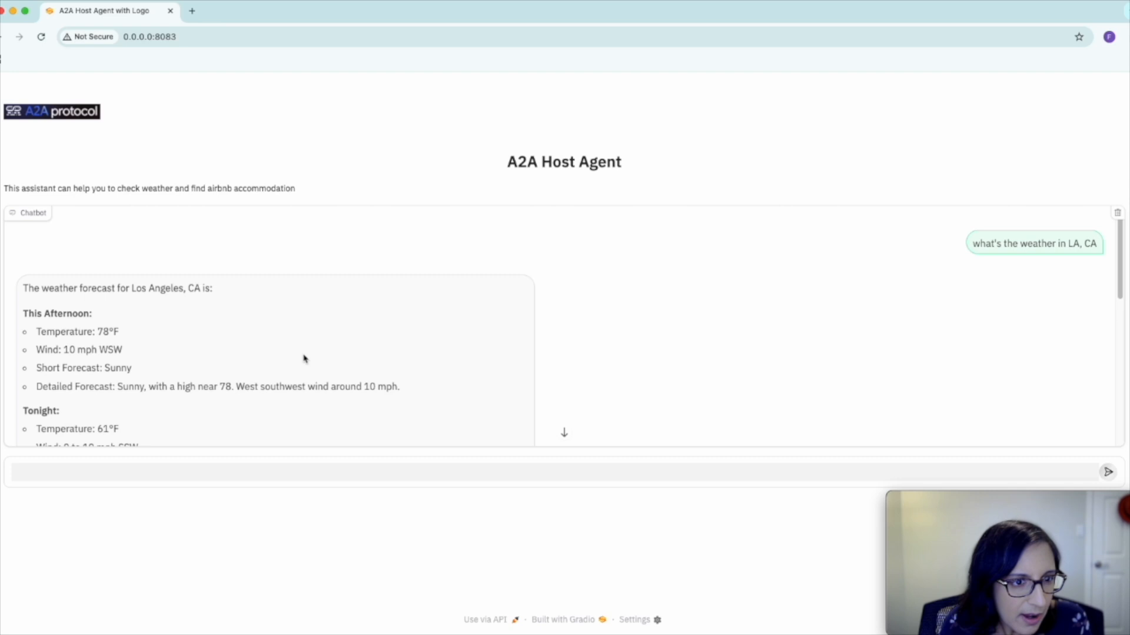
pyautogui.scroll(-3)
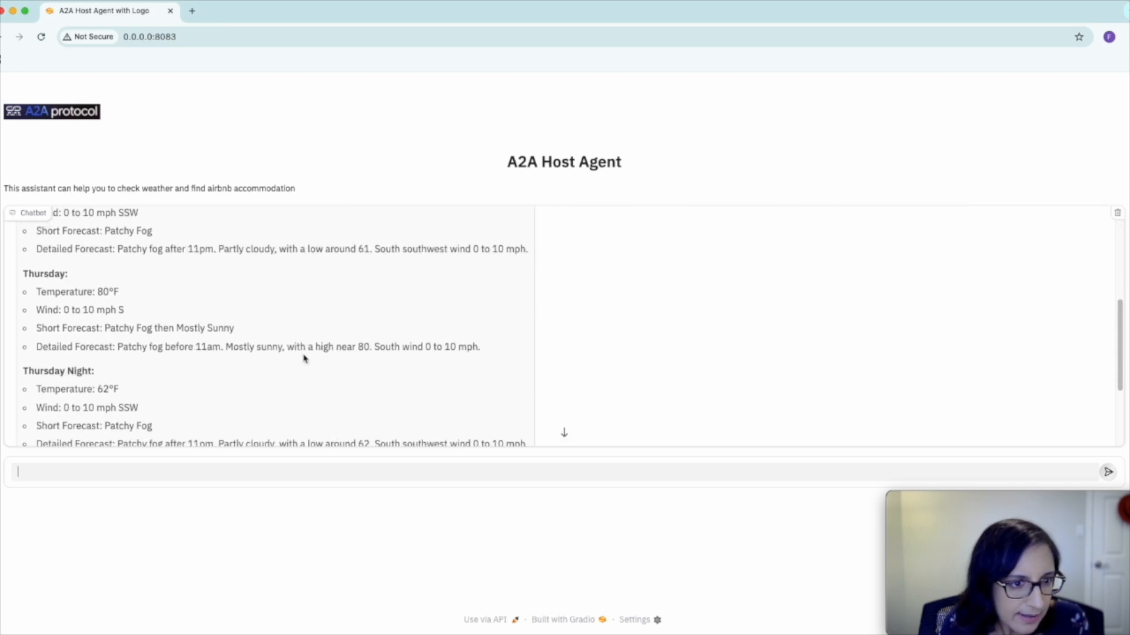
pyautogui.scroll(-3)
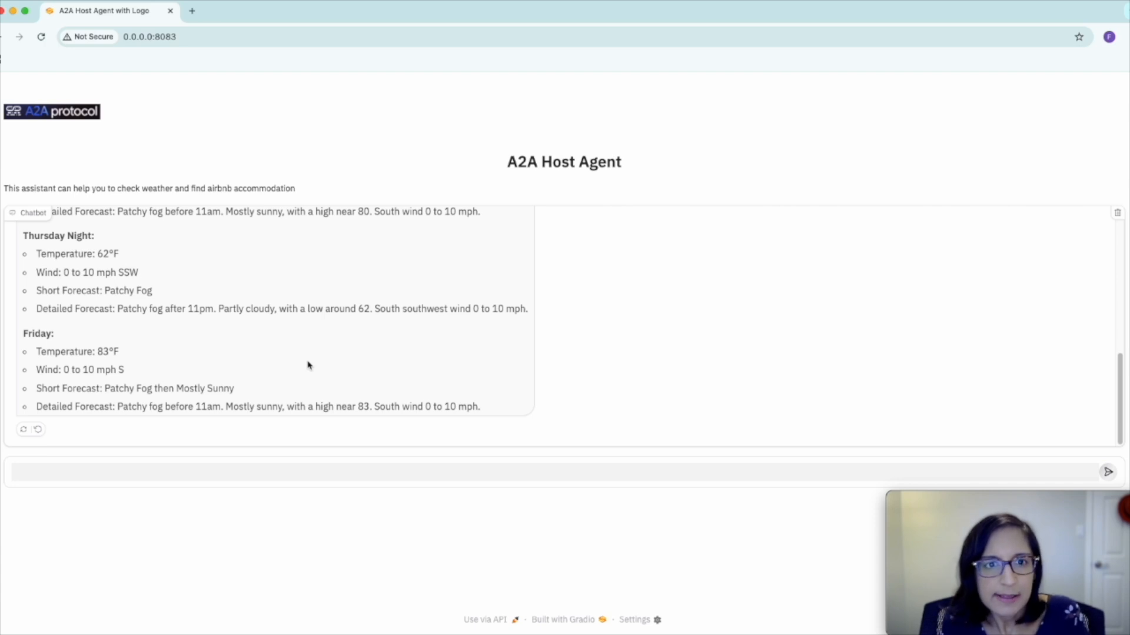
# Send "find me a room in LA, CA for July 7-9, 2025" and scroll the returned Airbnb listings with ratings and prices.
pyautogui.write('w')
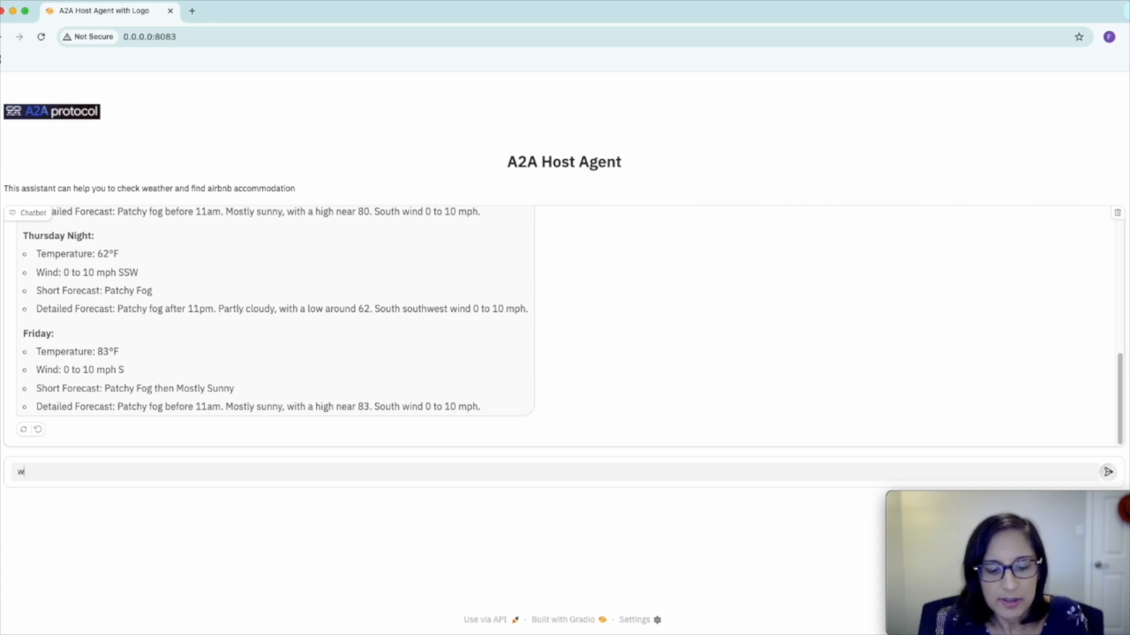
pyautogui.write('find me.')
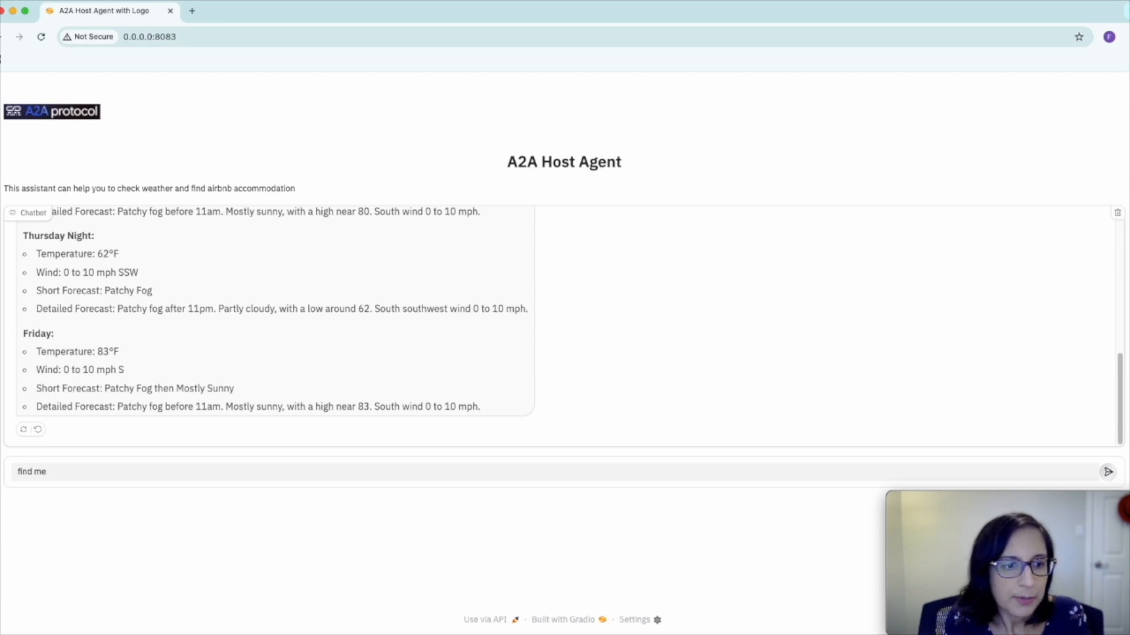
pyautogui.write('a room in LA, CA')
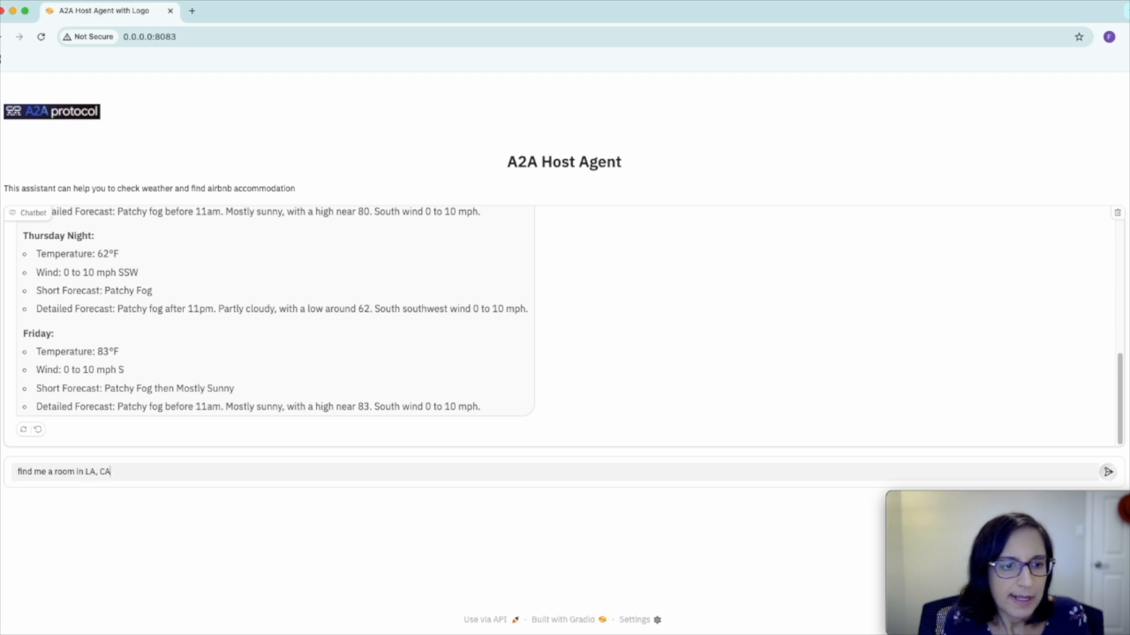
pyautogui.write('for July')
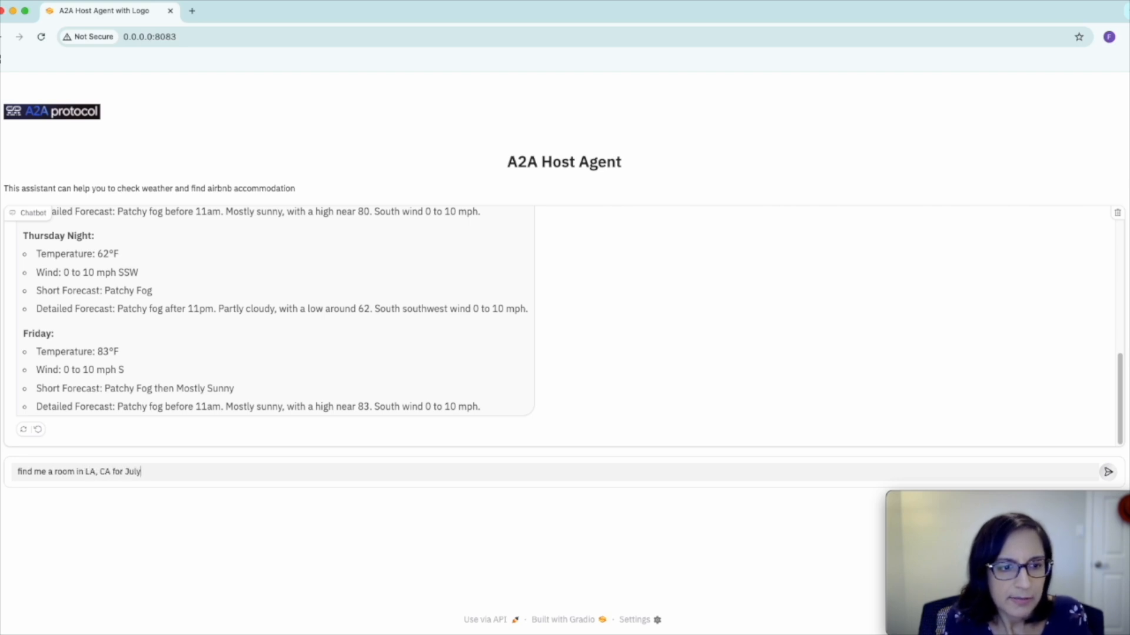
pyautogui.write('7-9, 2')
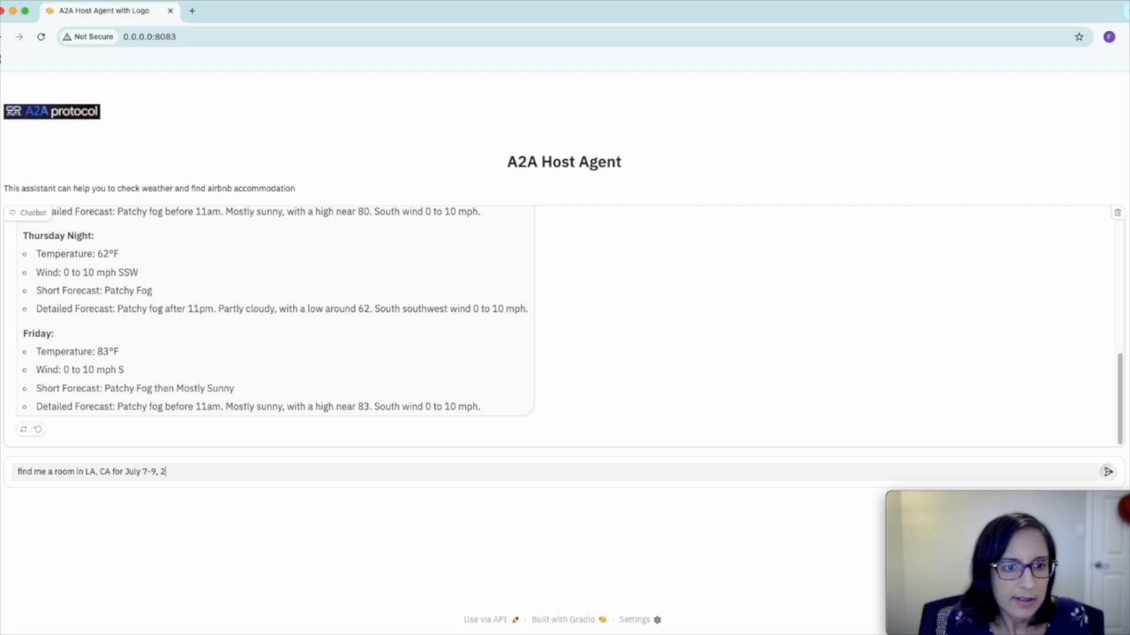
pyautogui.click(1109, 472)
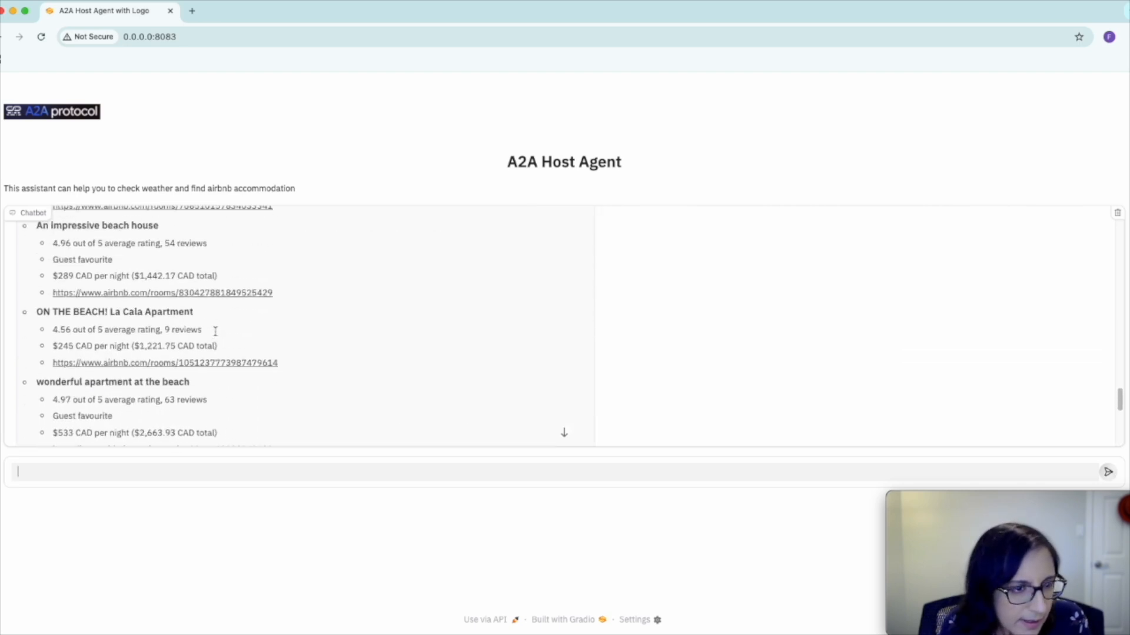
pyautogui.scroll(-3)
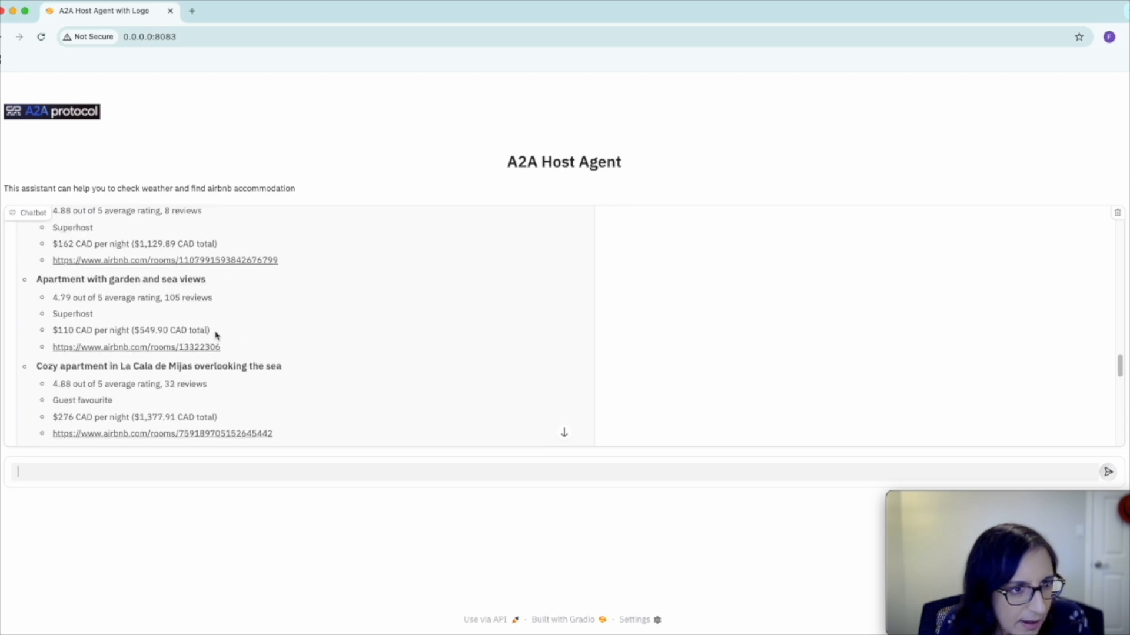
pyautogui.scroll(3)
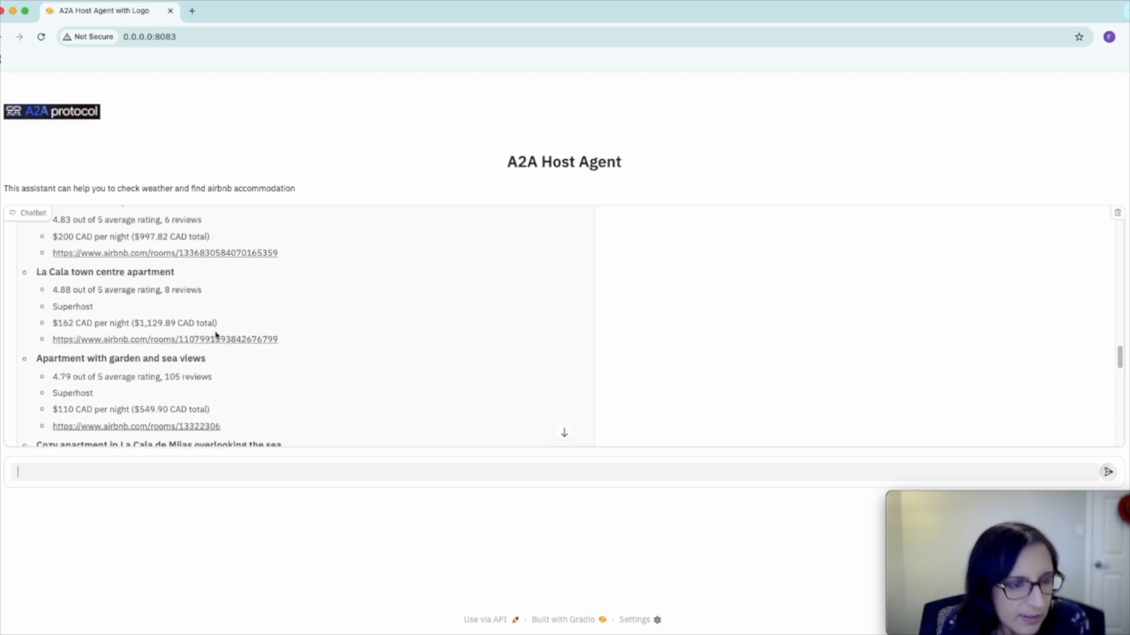